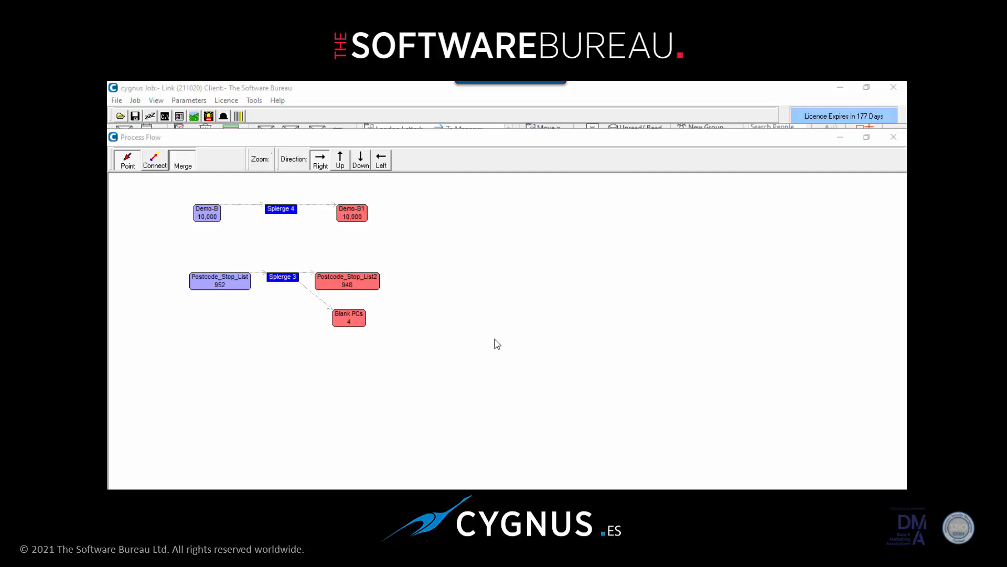
mouse_move(255, 407)
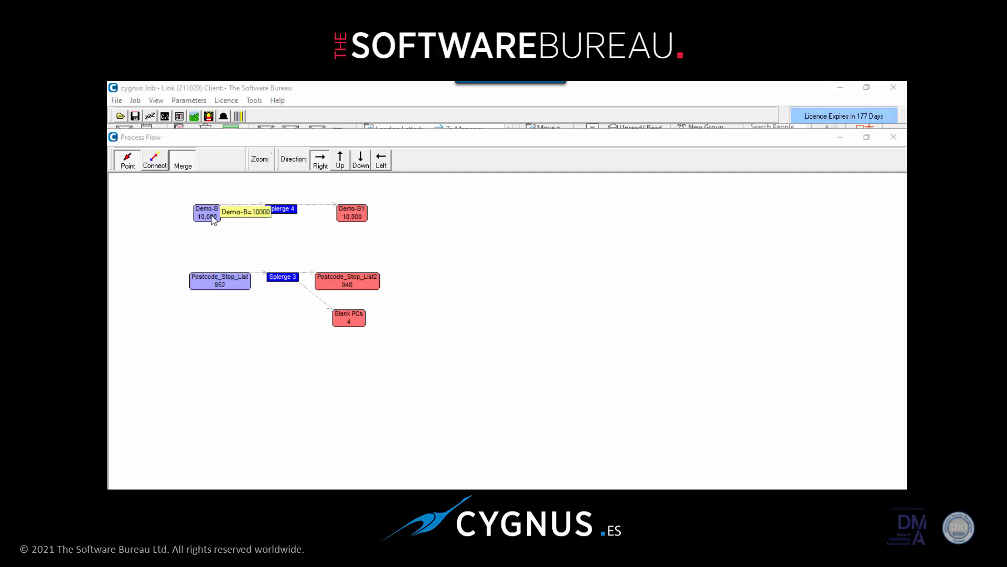
- View the first Demo-B record with the $Zip postcode field included
double_click(207, 212)
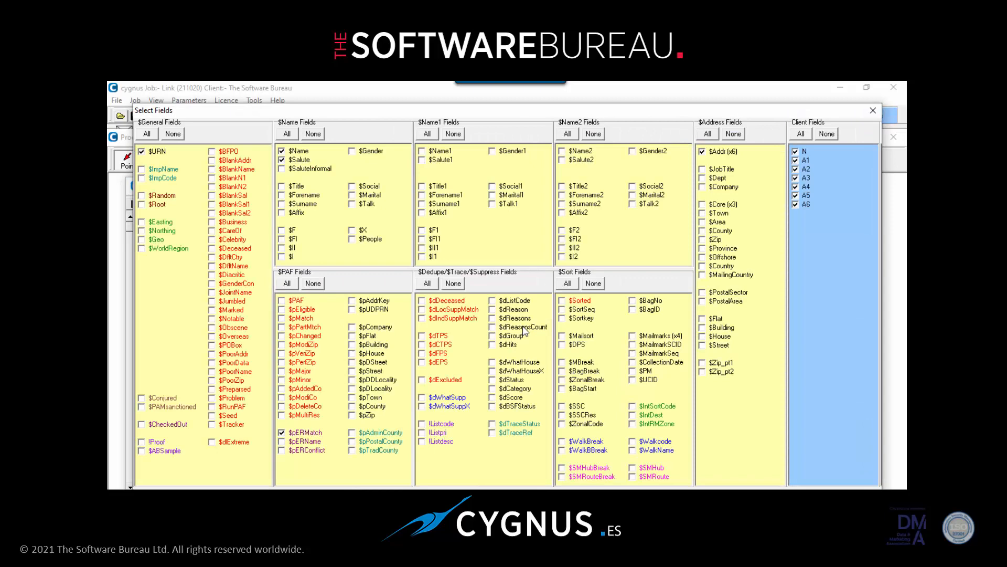
left_click(702, 240)
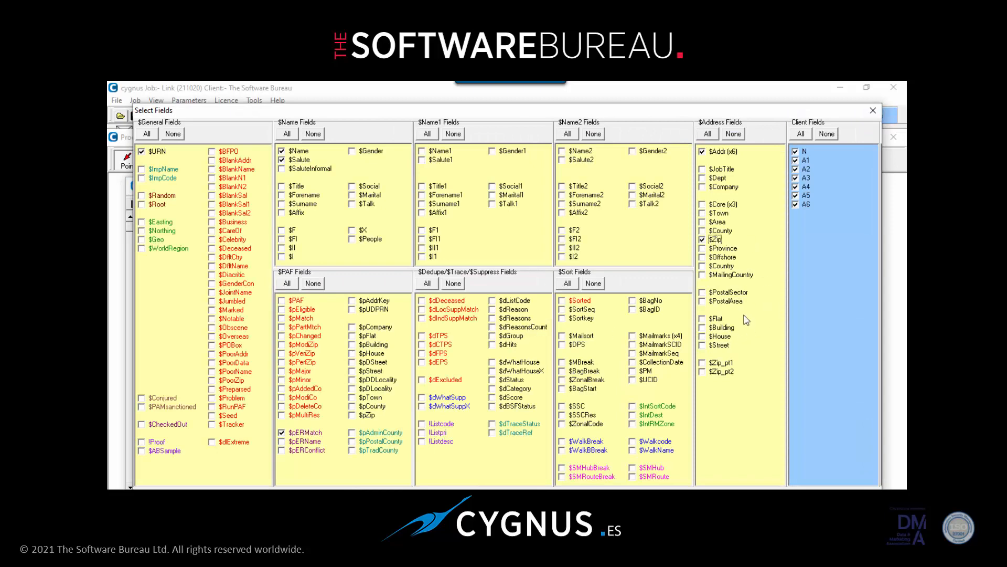
left_click(872, 111)
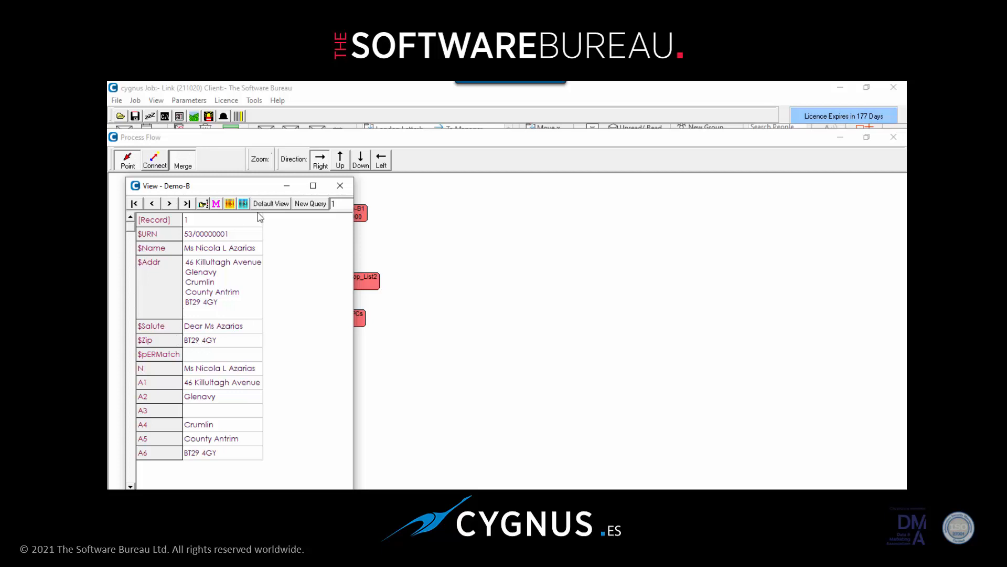
- Review the Splerge 4 script that builds the space-free MATCHPC postcode
left_click(340, 186)
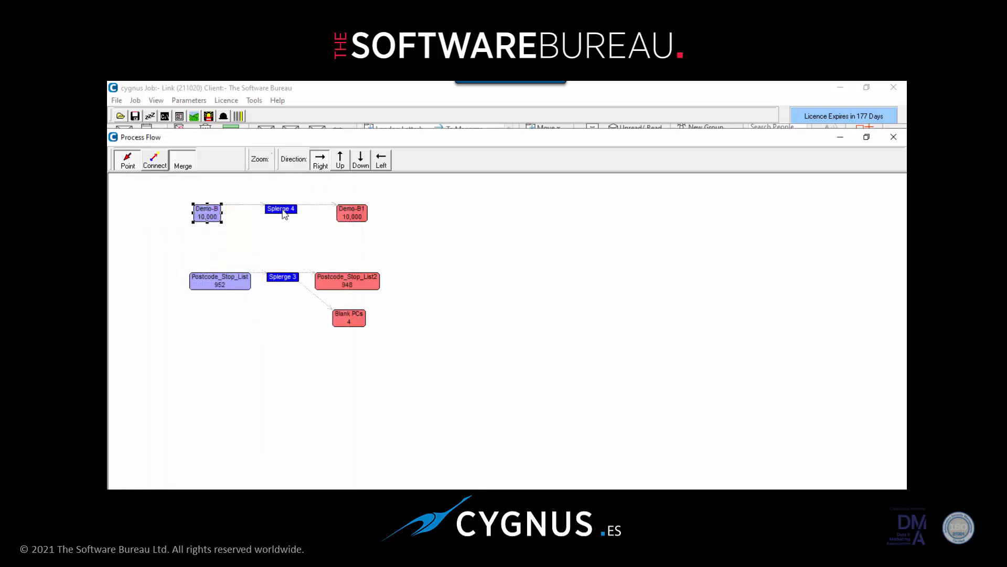
left_click(281, 209)
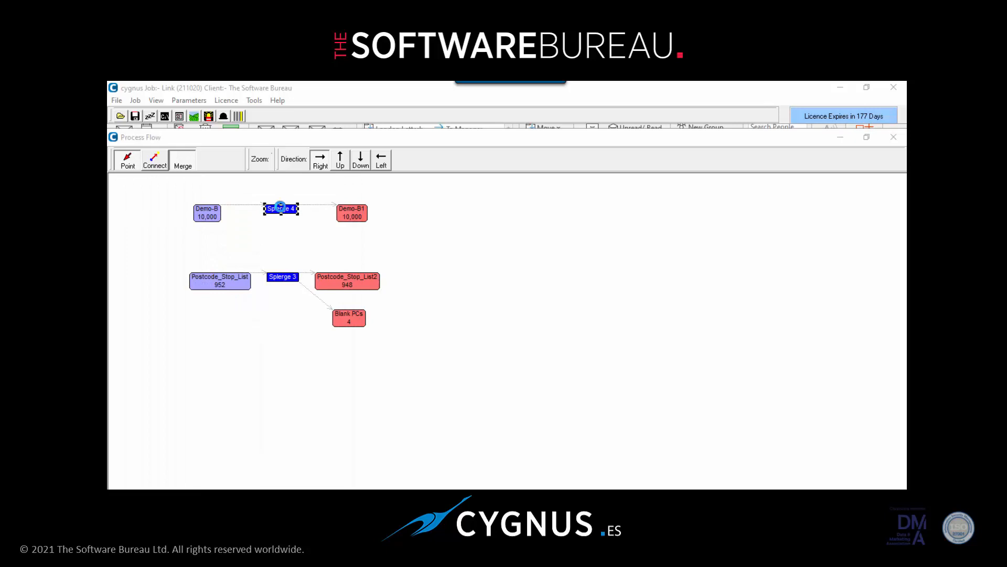
double_click(281, 209)
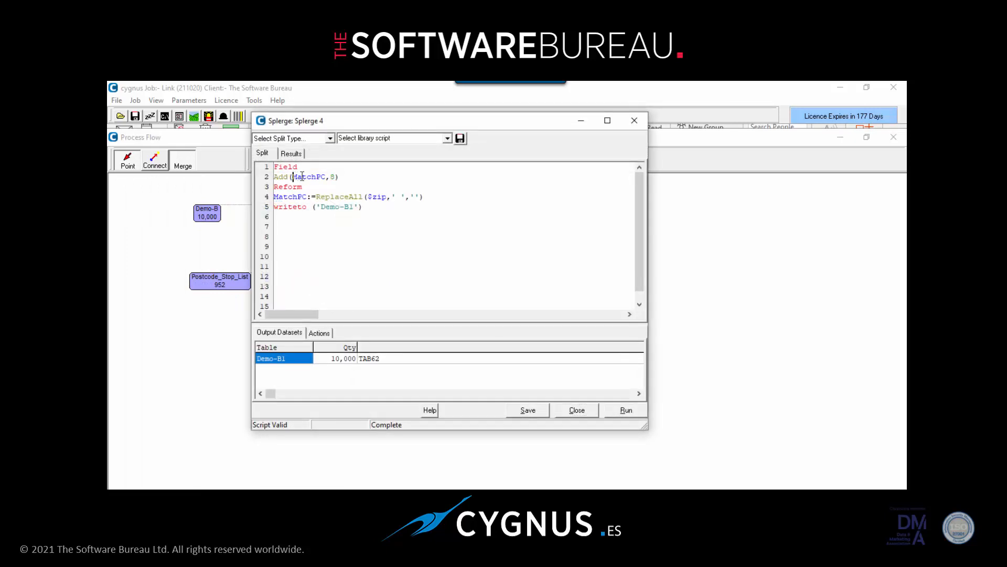
double_click(306, 176)
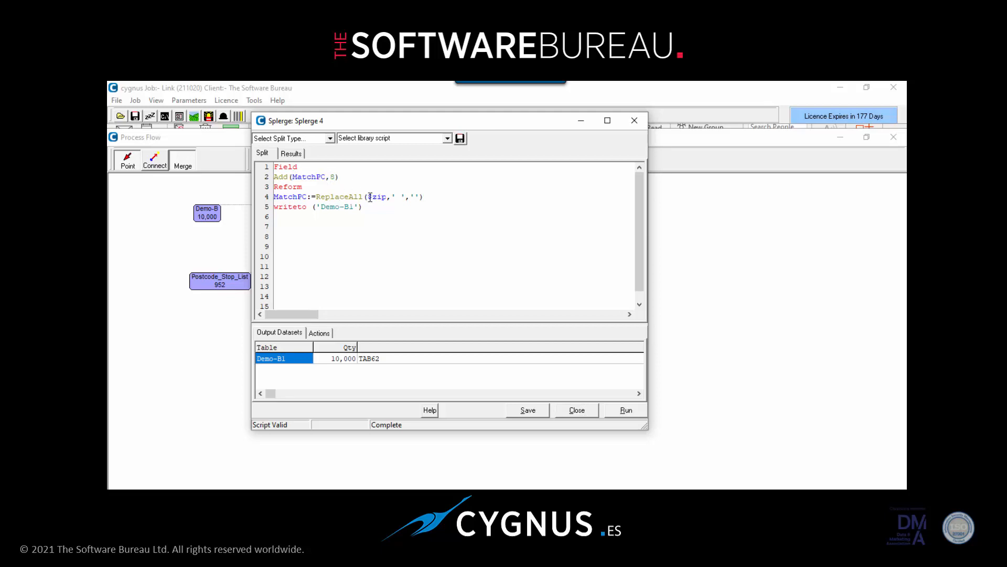
double_click(378, 197)
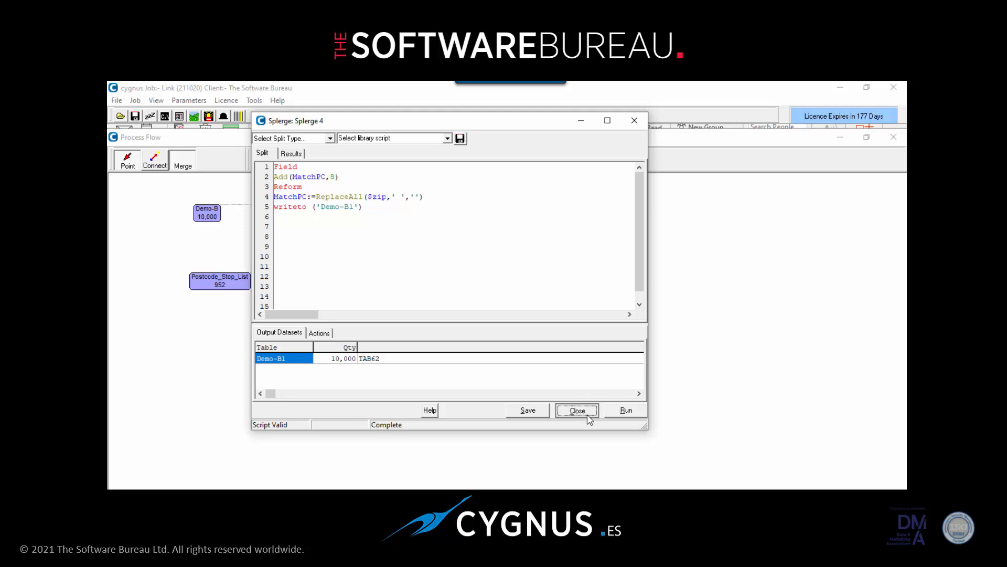
left_click(576, 410)
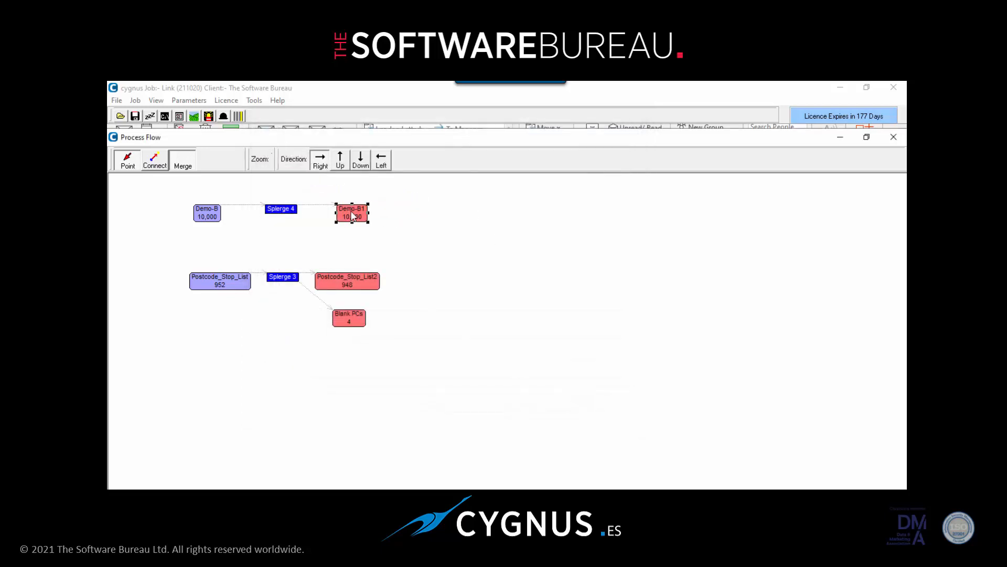
- Check the Demo-B1 records show the MATCHPC postcode without spaces
double_click(352, 213)
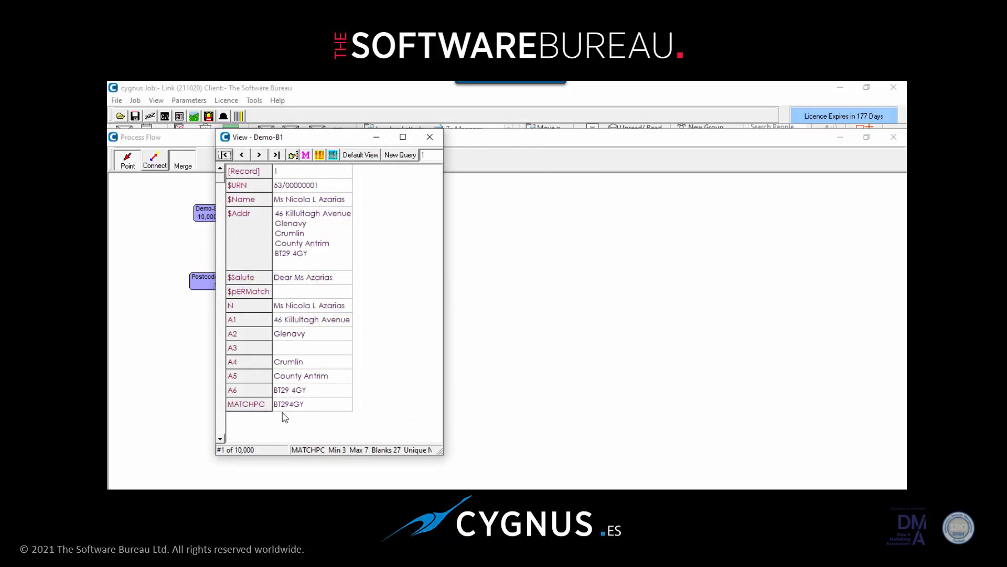
mouse_move(287, 413)
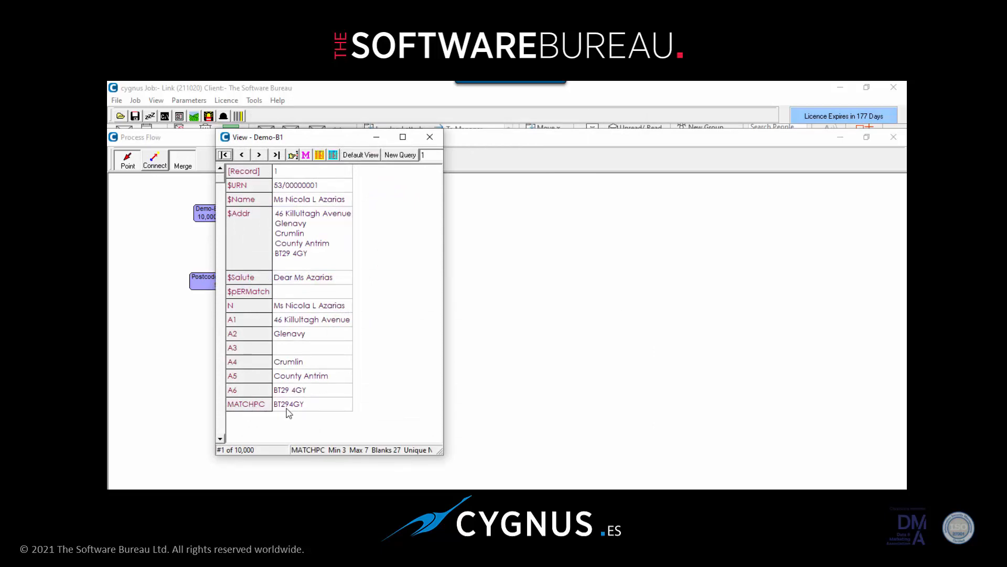
mouse_move(307, 414)
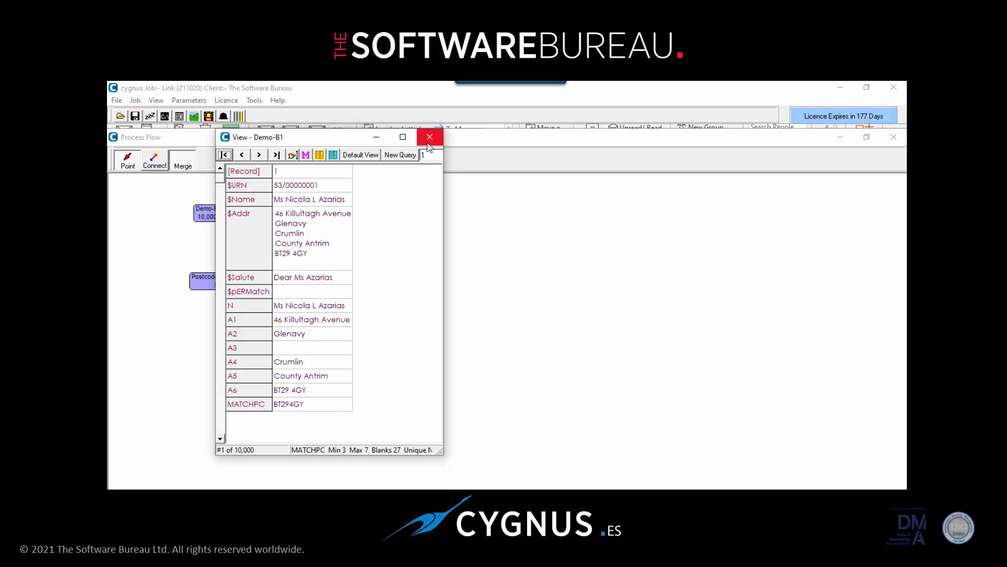
left_click(429, 136)
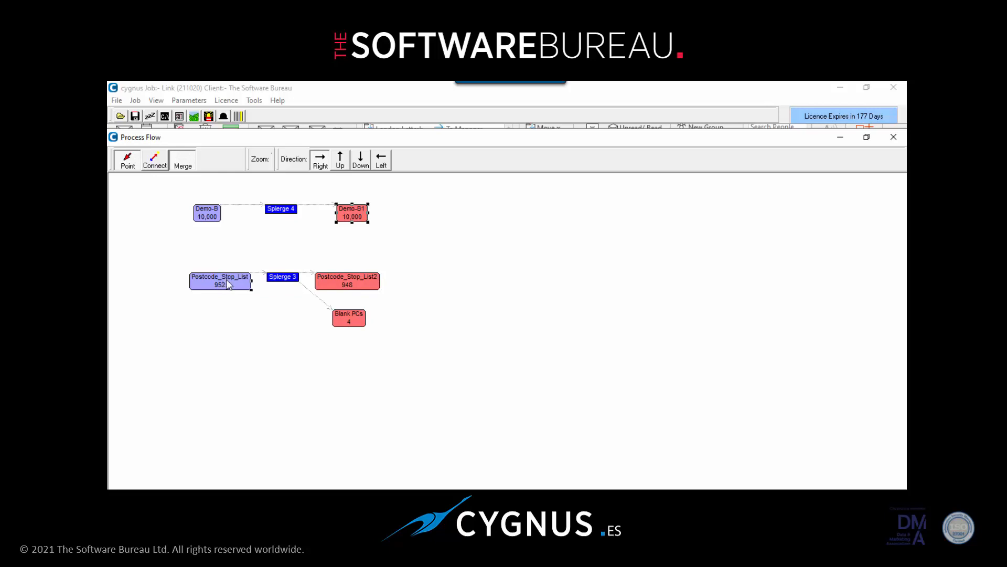
double_click(220, 281)
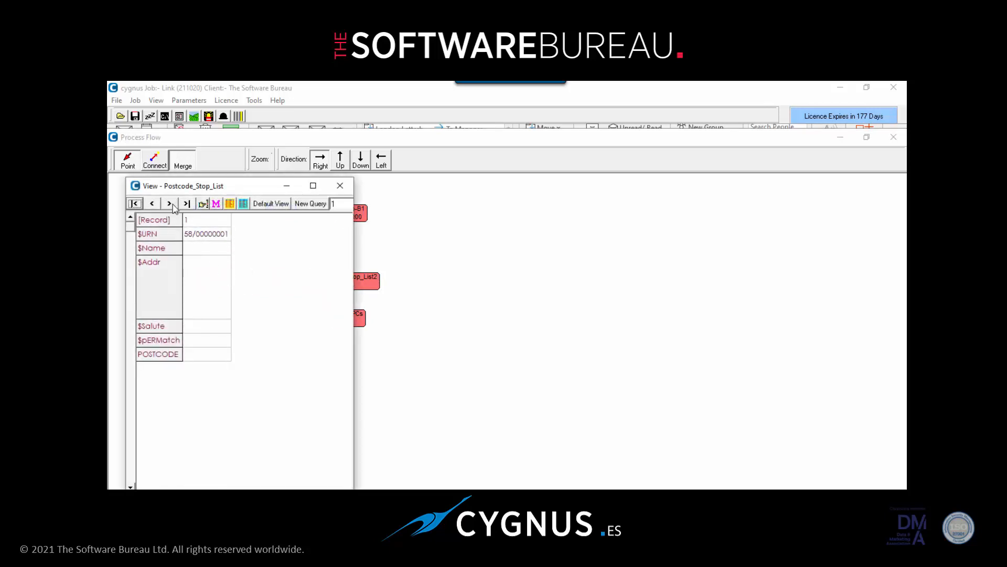
left_click(169, 203)
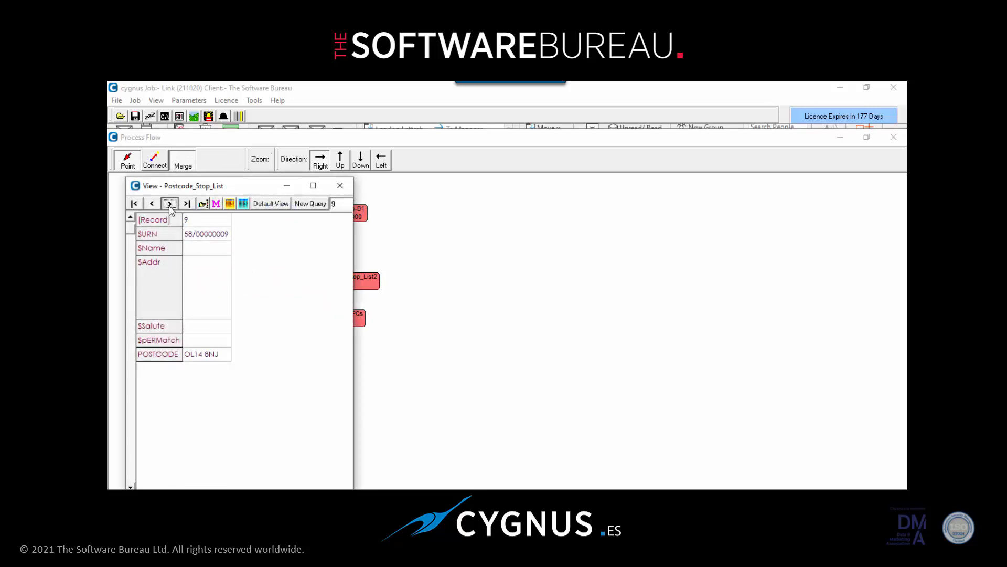
left_click(340, 186)
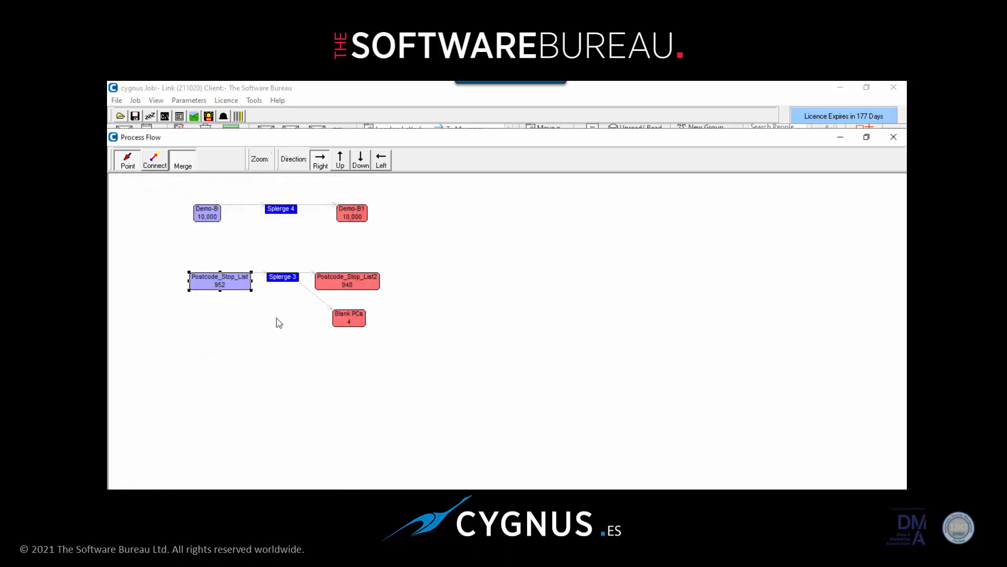
left_click(281, 276)
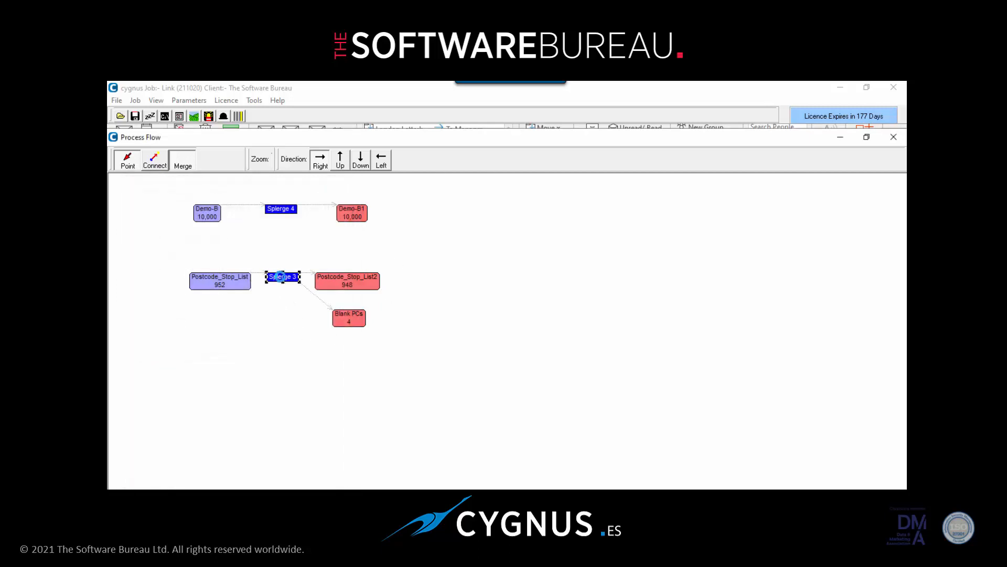
double_click(282, 276)
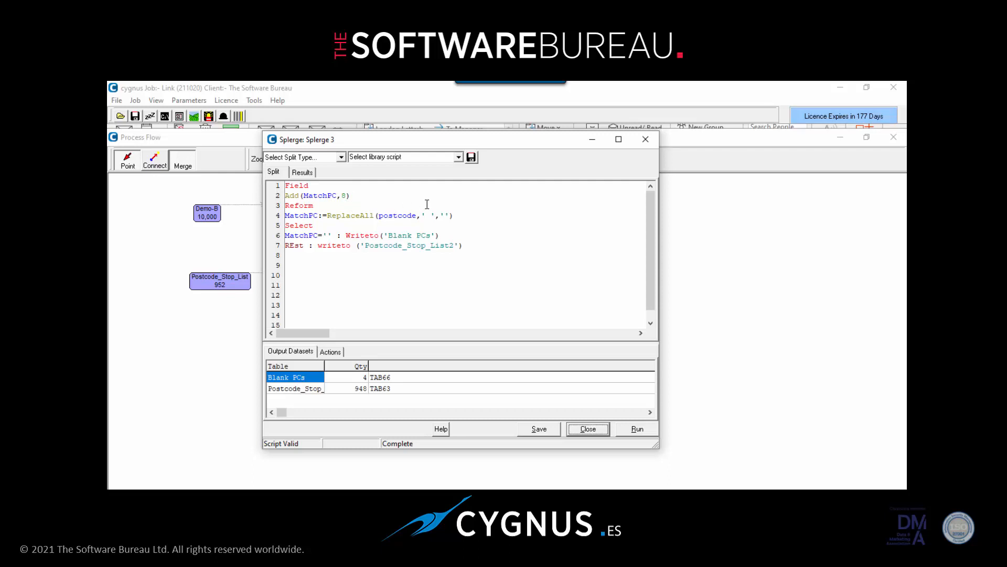
mouse_move(434, 213)
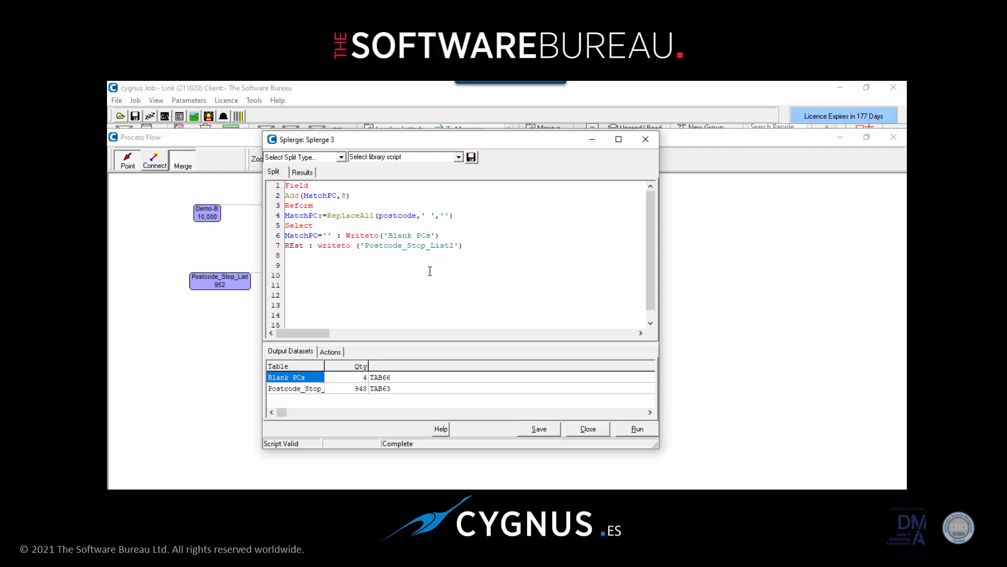
left_click(586, 428)
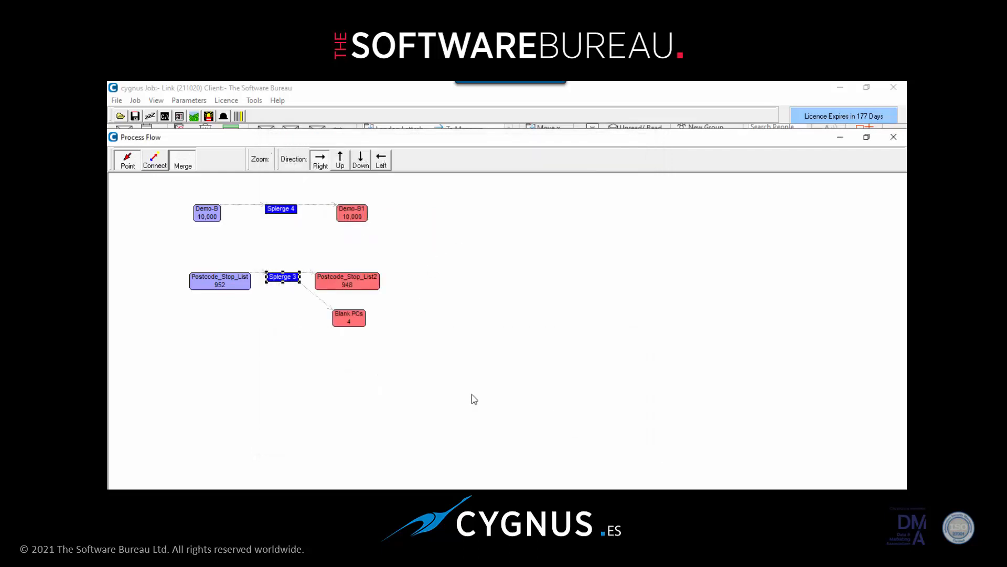
- Add a Match 2 module from Demo-B1 and Postcode_Stop_List2 with Split Match Records on
left_click(351, 212)
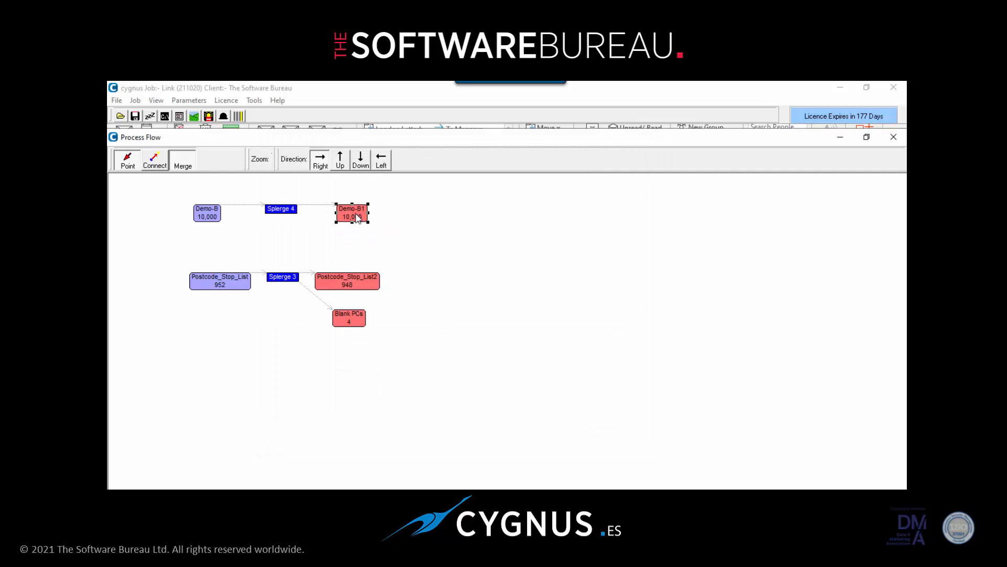
mouse_move(391, 290)
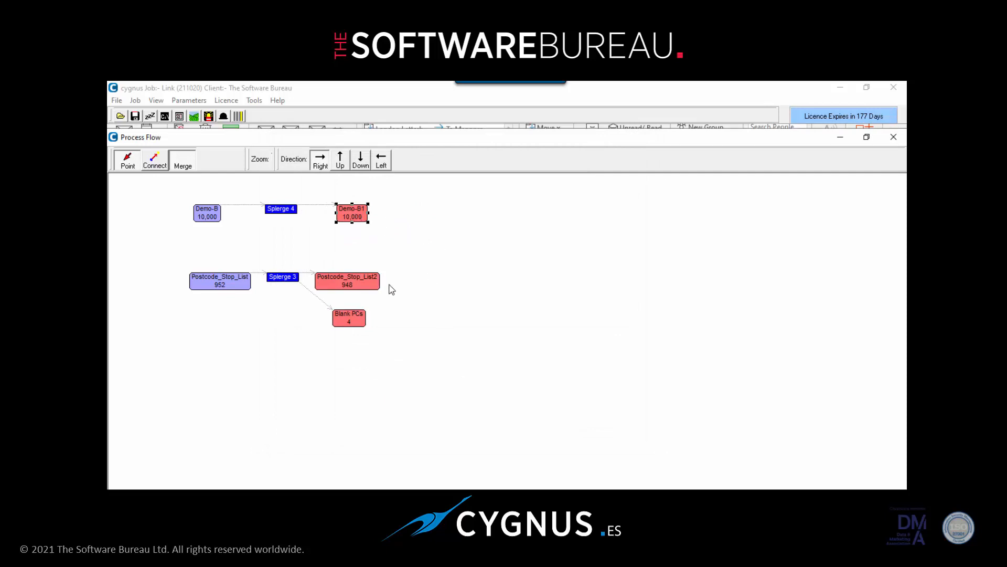
left_click(348, 281)
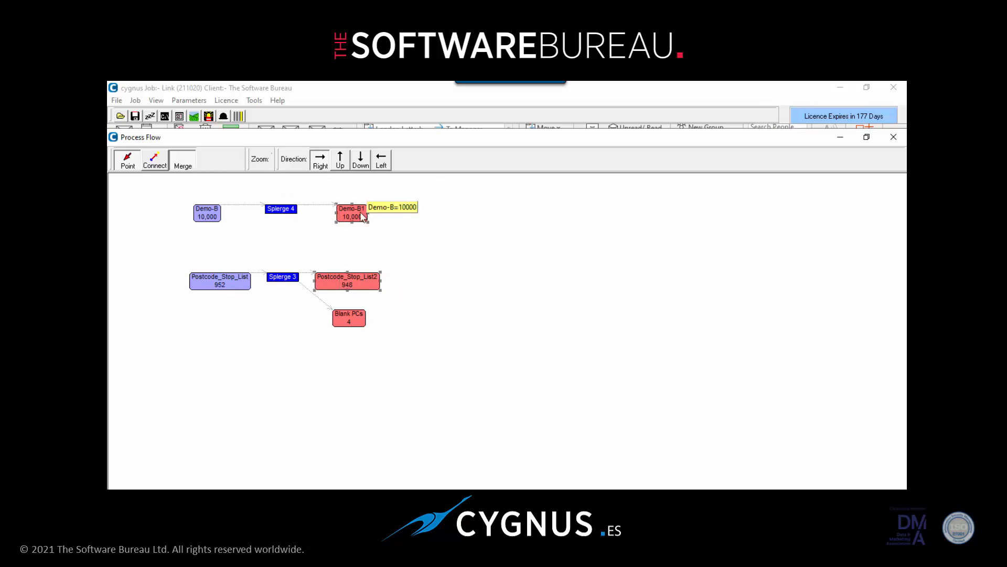
right_click(352, 212)
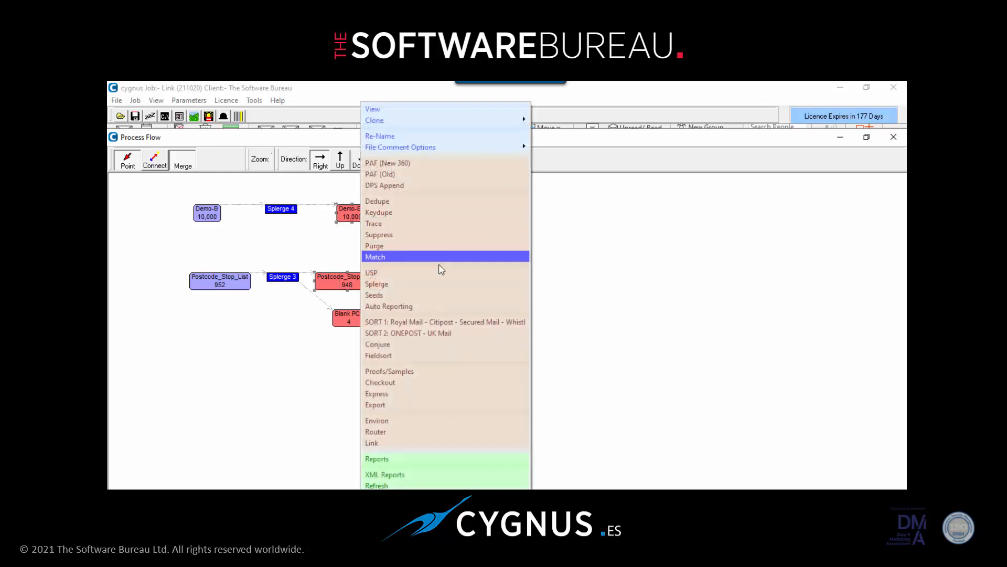
mouse_move(401, 258)
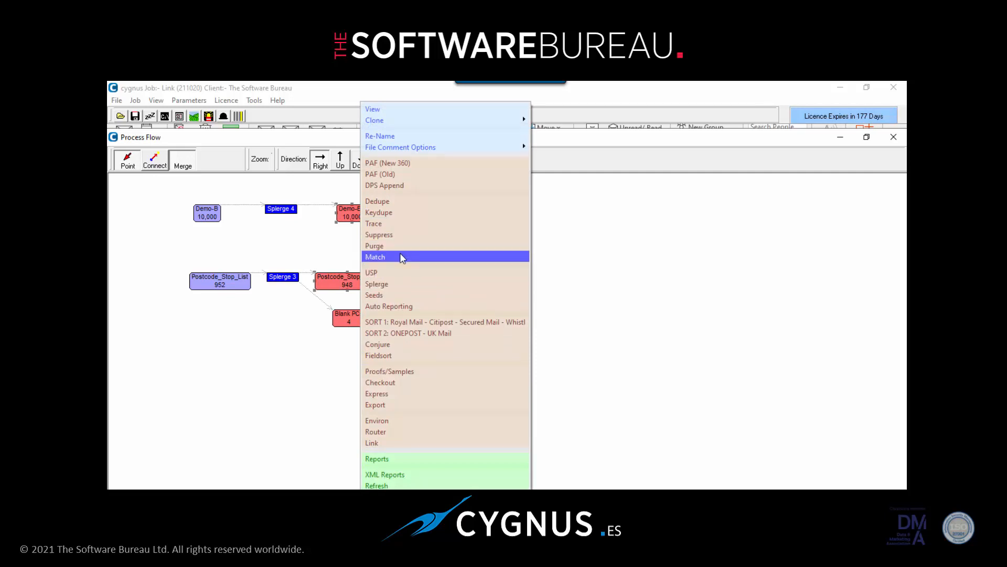
left_click(375, 256)
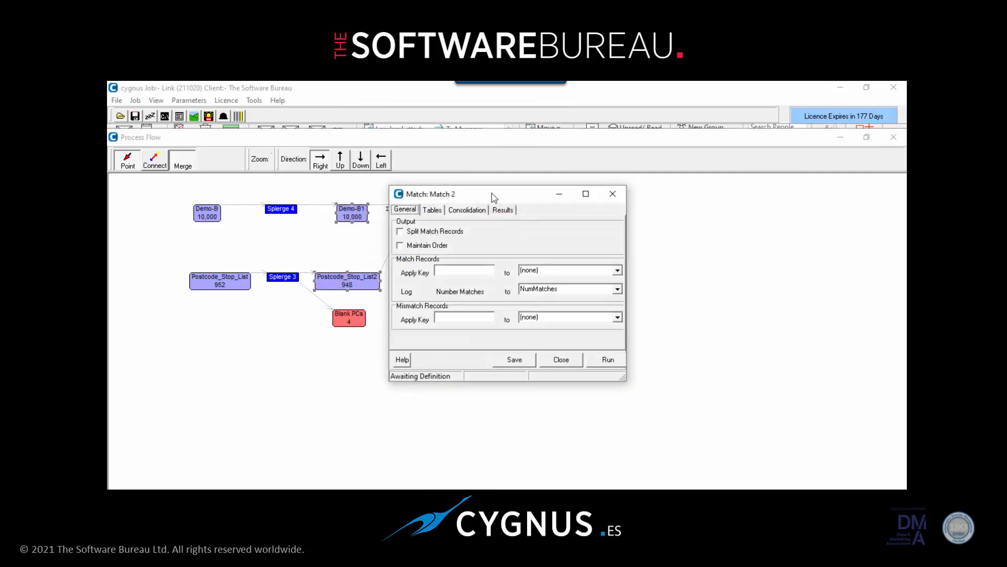
left_click_drag(494, 195, 575, 195)
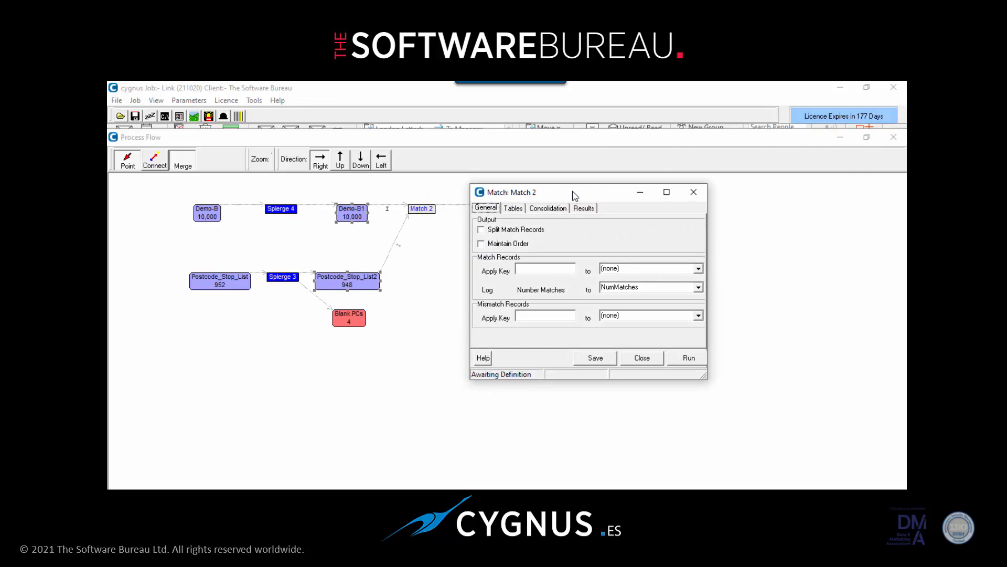
left_click(481, 230)
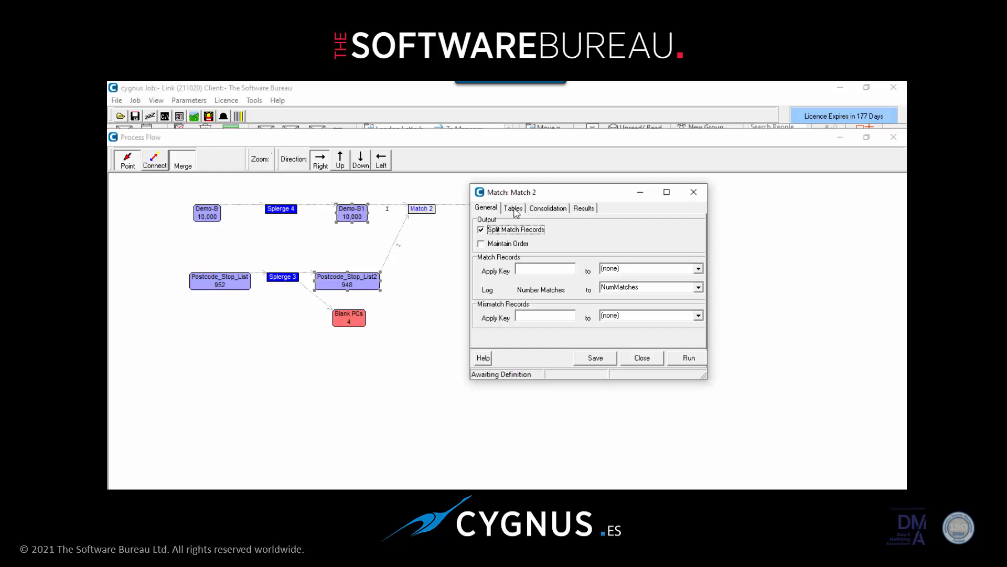
- Set Postcode_Stop_List2's table type to Lookup and save it
left_click(514, 207)
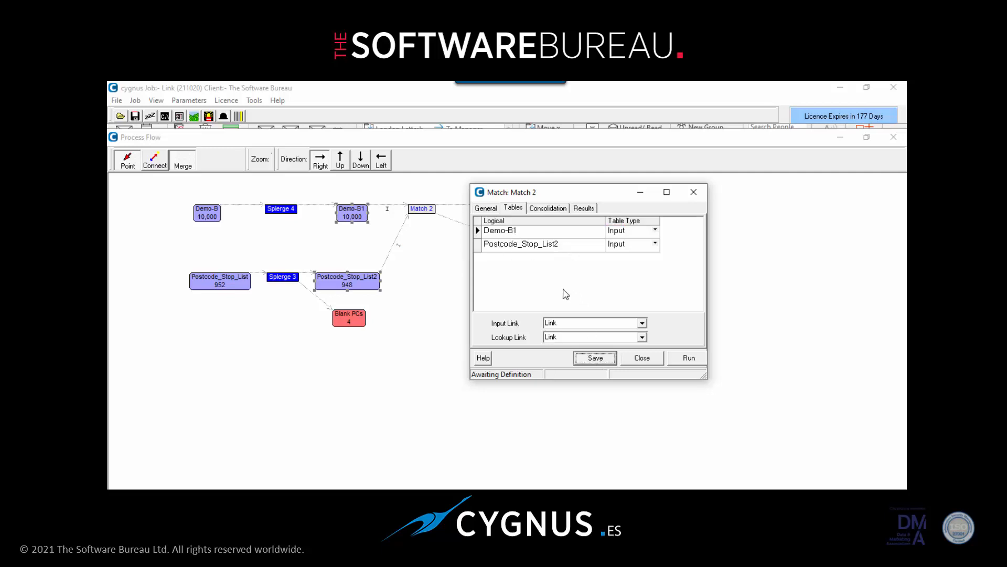
mouse_move(651, 281)
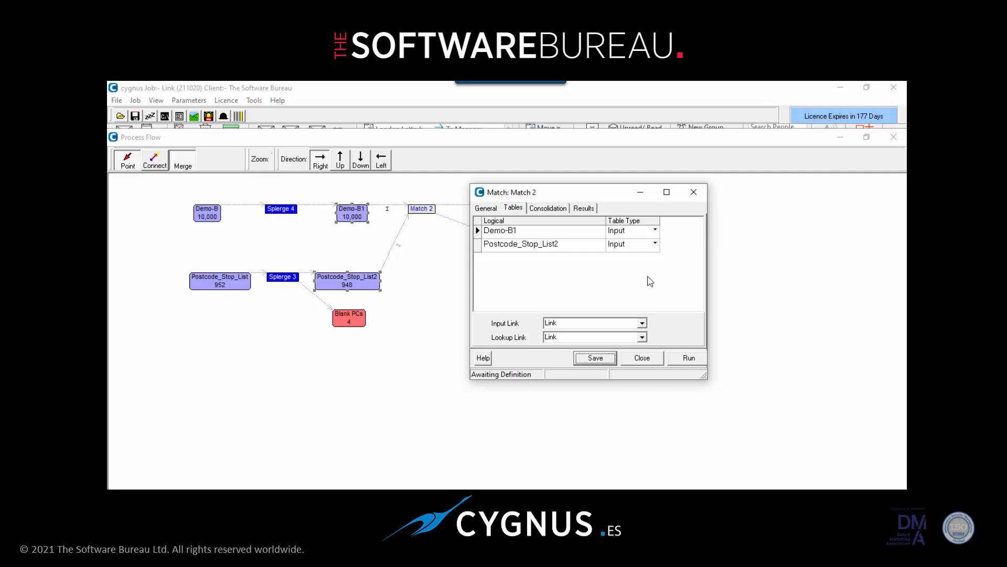
left_click(654, 244)
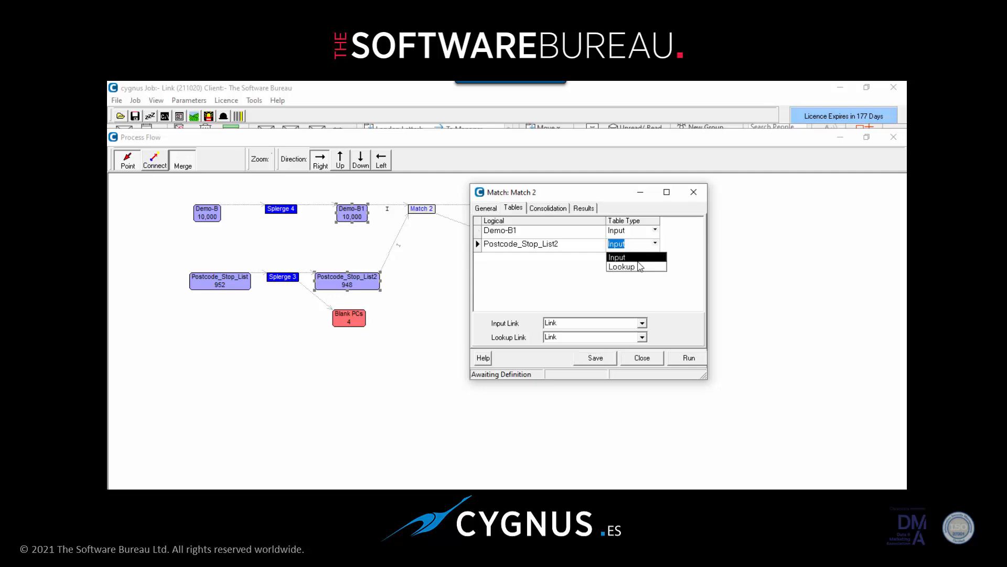
left_click(620, 266)
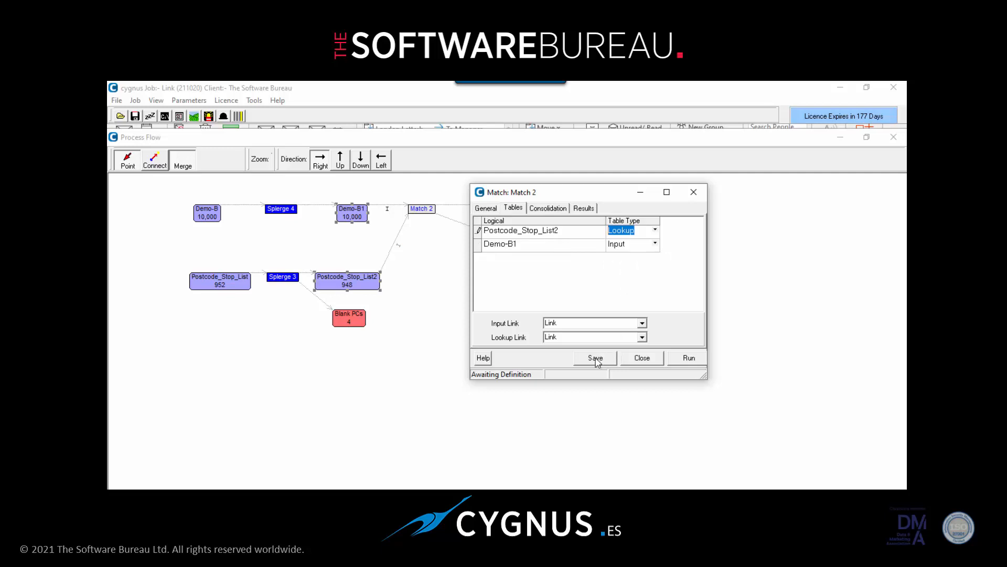
left_click(594, 356)
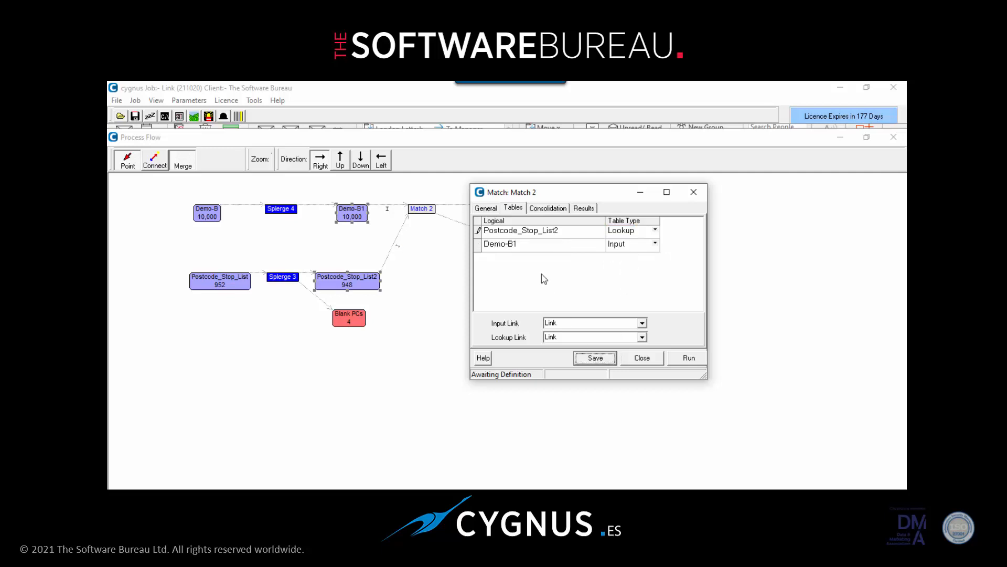
mouse_move(660, 281)
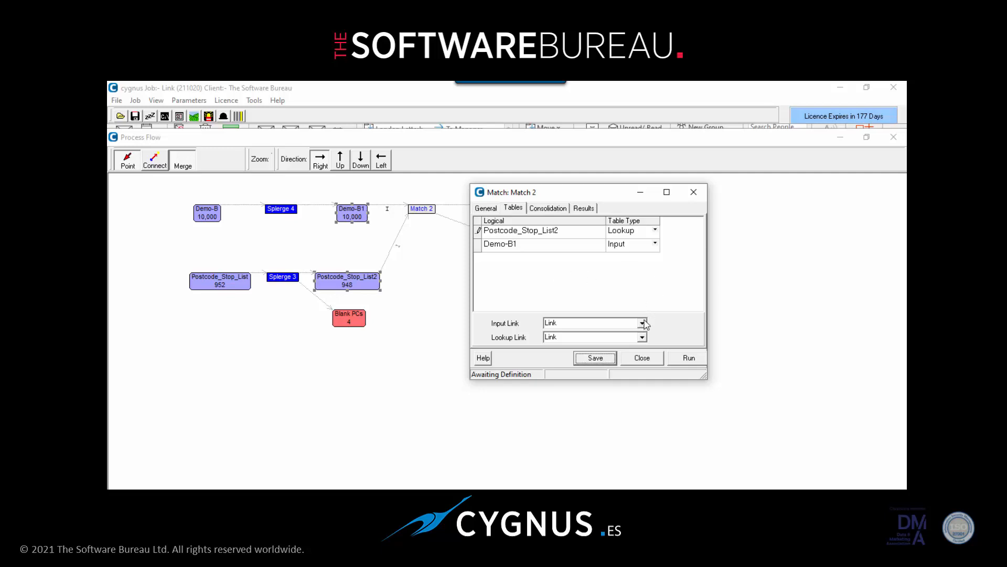
- Link the input and lookup tables on the MATCHPC field and save
left_click(642, 322)
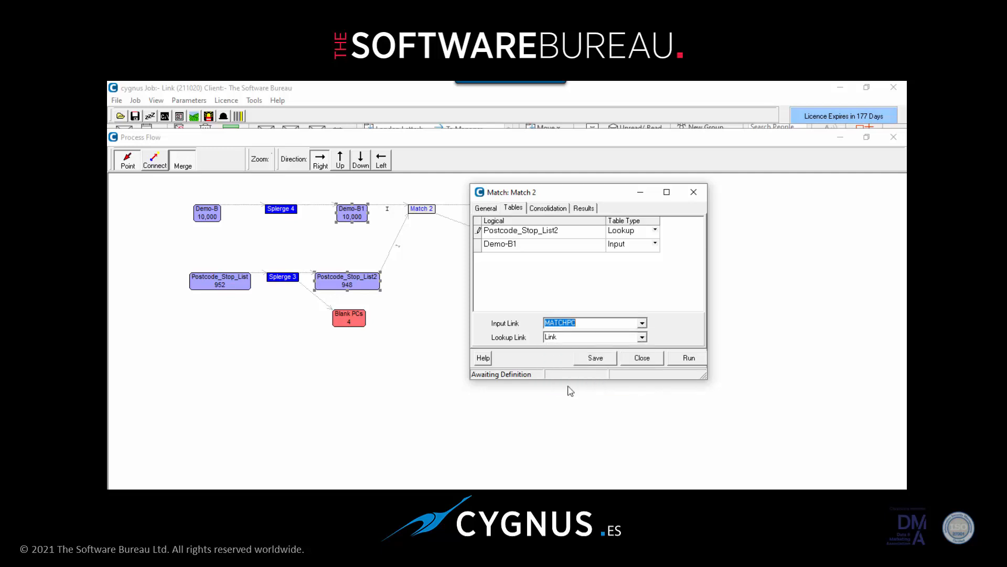
mouse_move(626, 352)
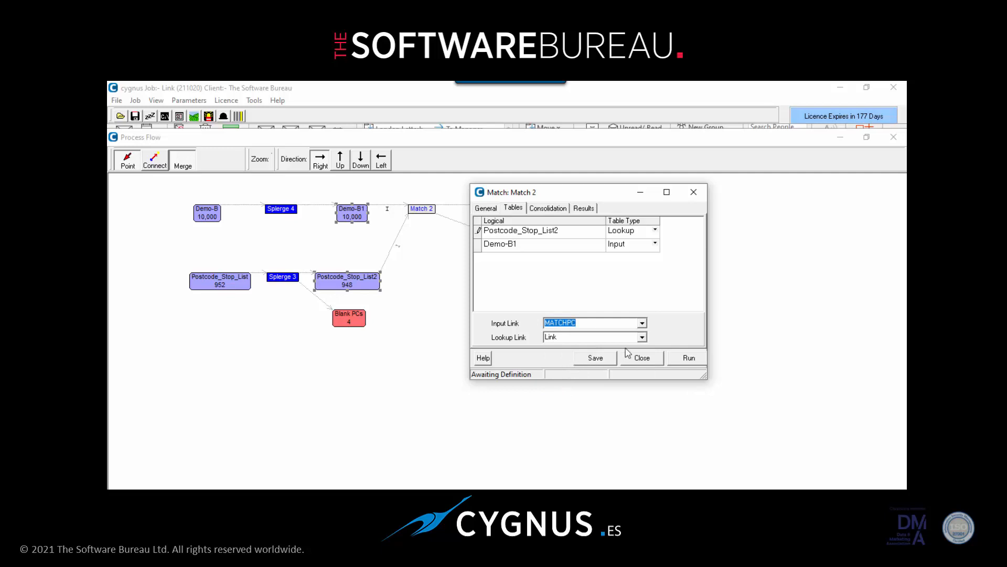
left_click(640, 322)
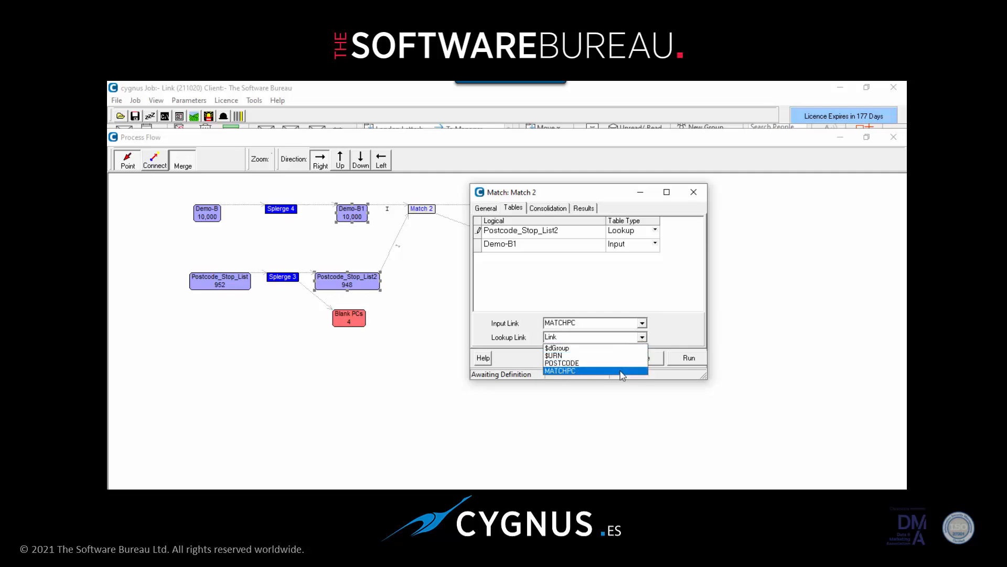
left_click(560, 370)
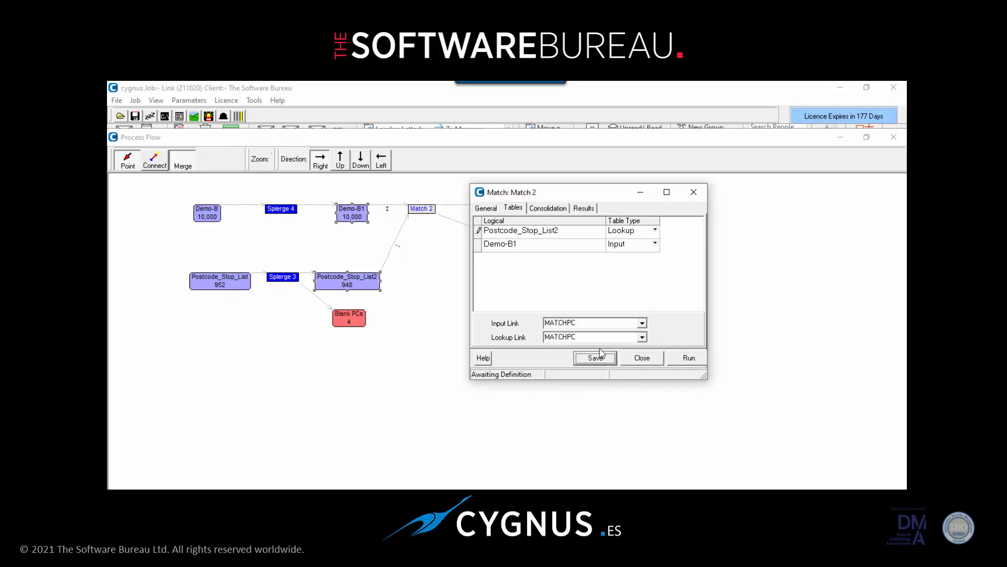
left_click(548, 208)
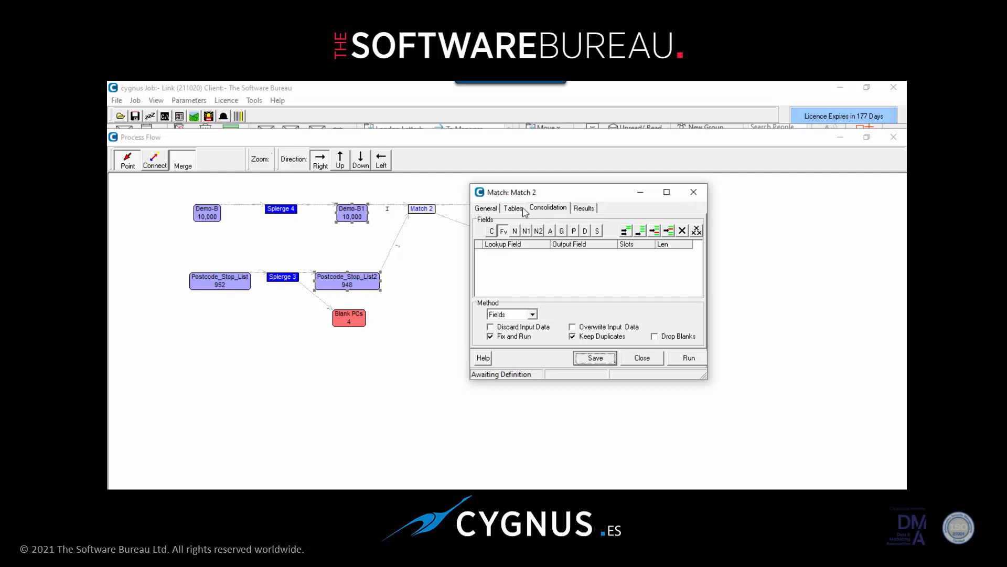
- Run Match 2, producing m2_Matches (977 records) and m2_Rest (9,023), and close it
left_click(485, 208)
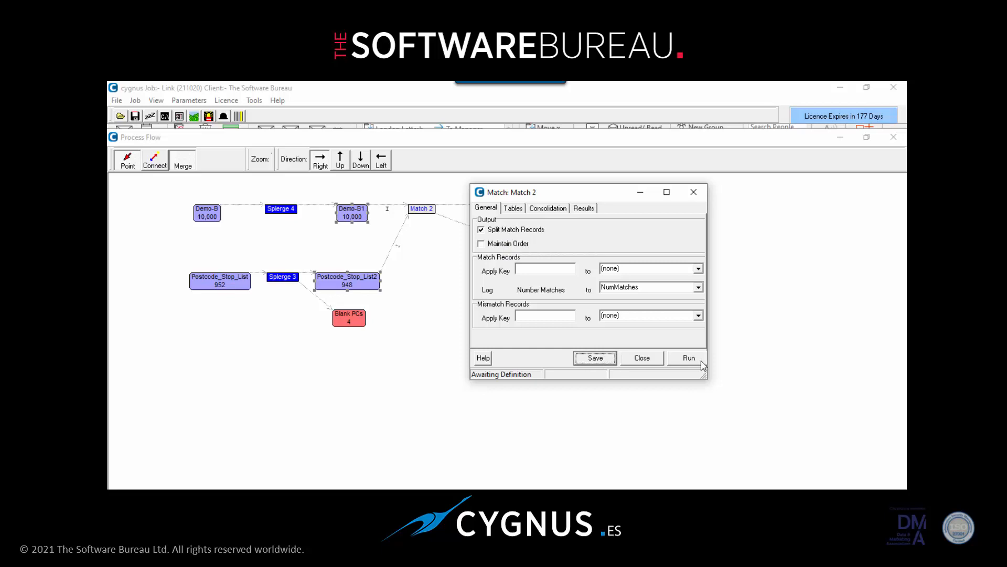
left_click(686, 358)
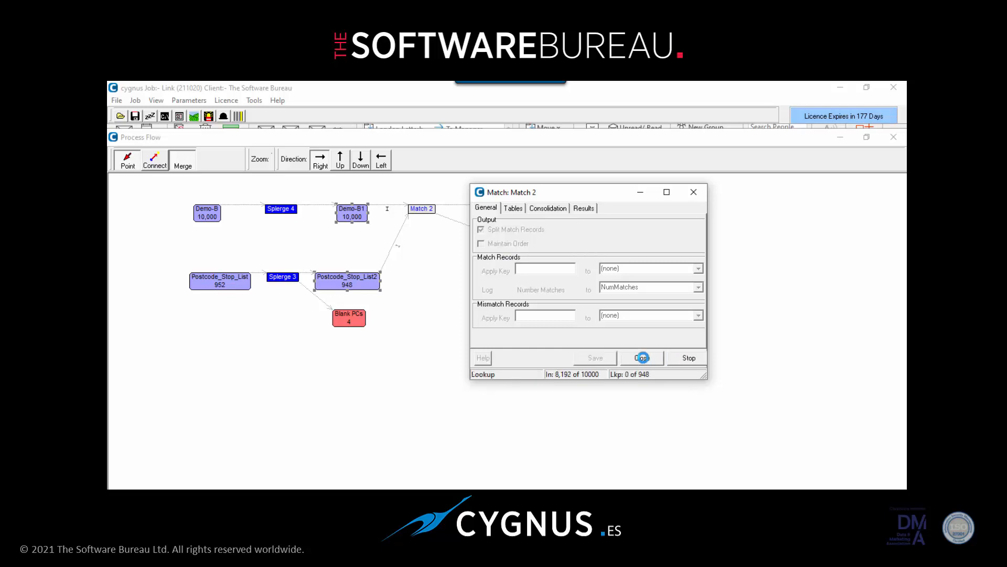
left_click(583, 208)
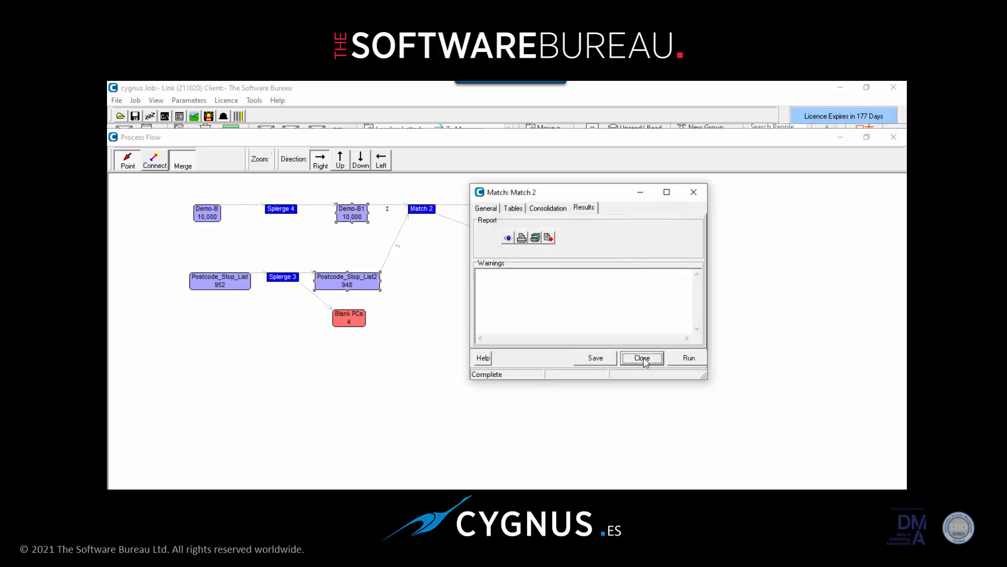
left_click(640, 358)
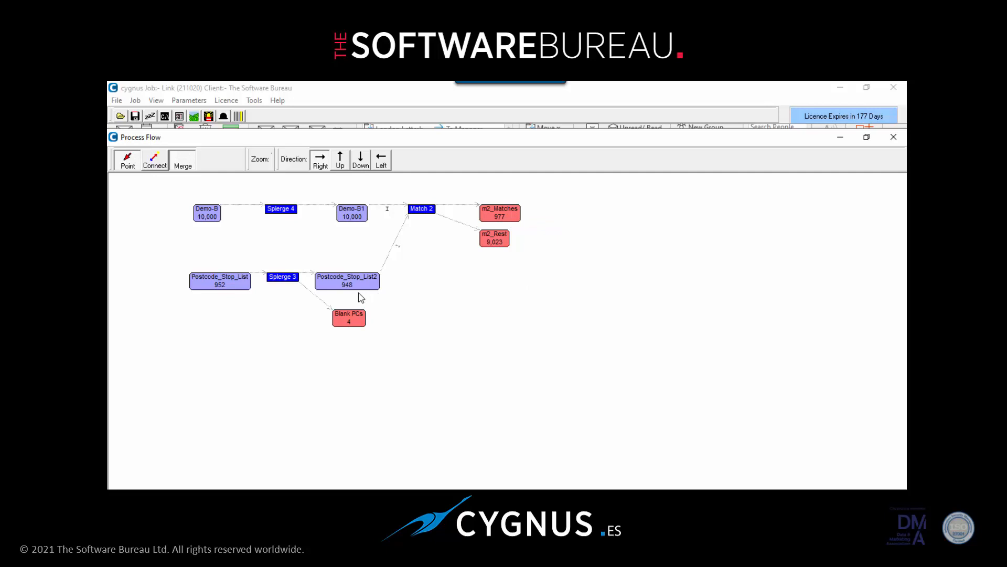
mouse_move(503, 263)
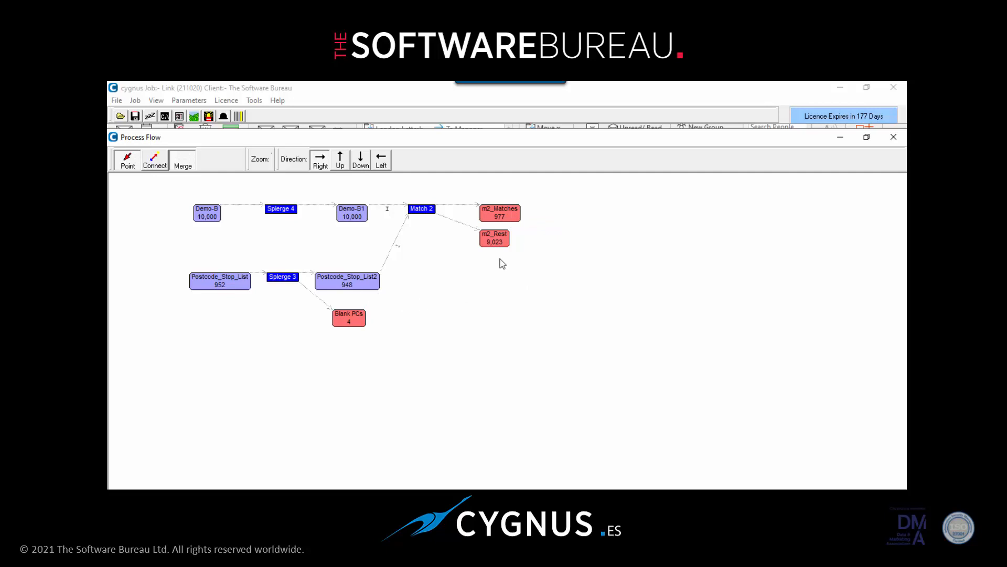
mouse_move(353, 231)
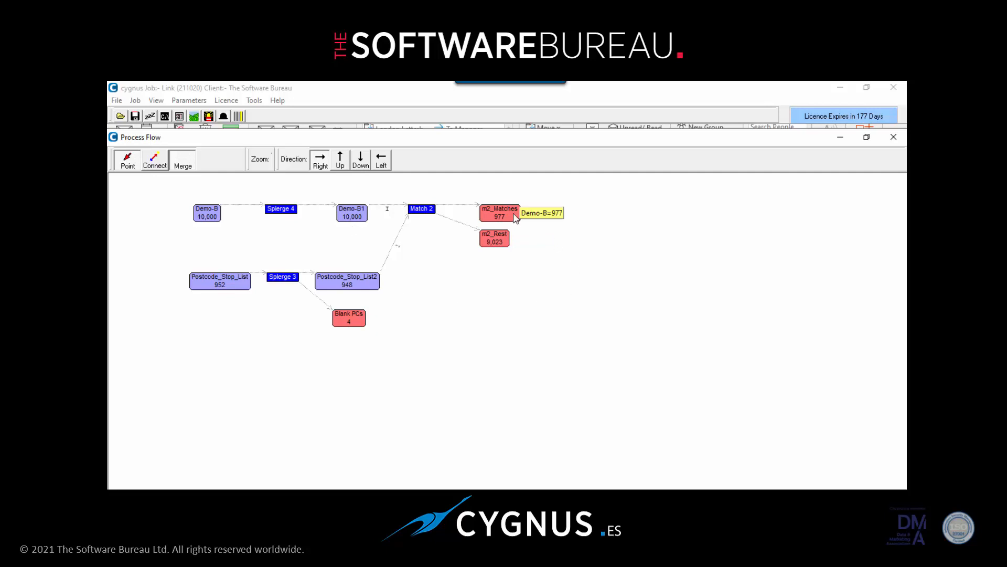
mouse_move(526, 245)
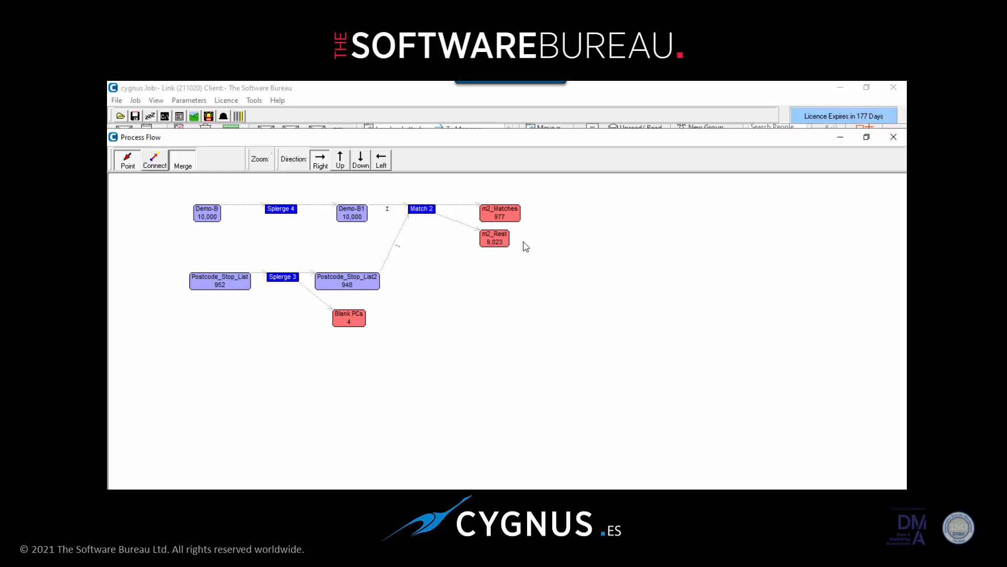